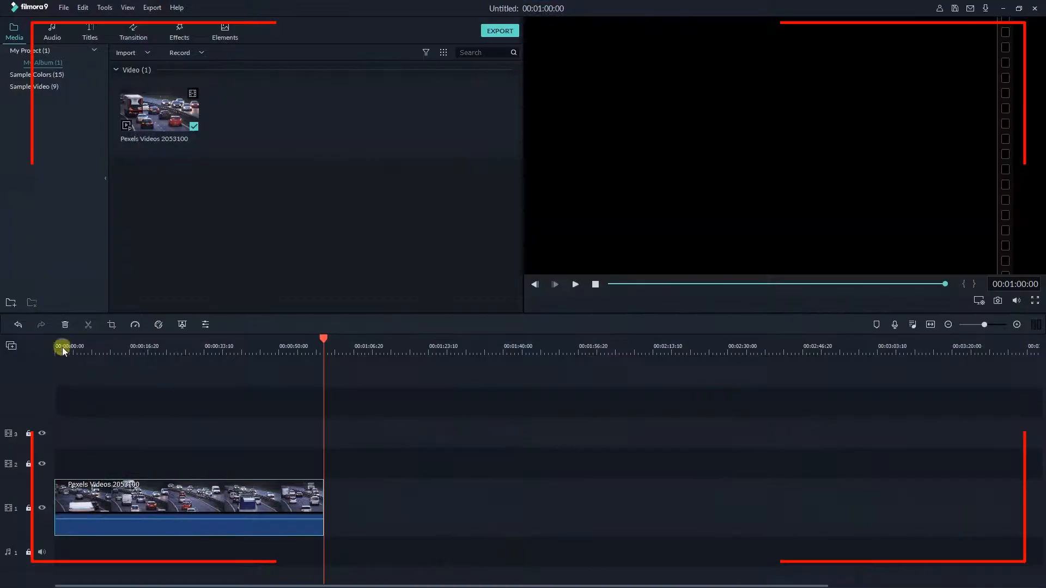
- Record the full screen with audio on, stopping the capture with Ctrl+End
left_click_drag(63, 346, 84, 371)
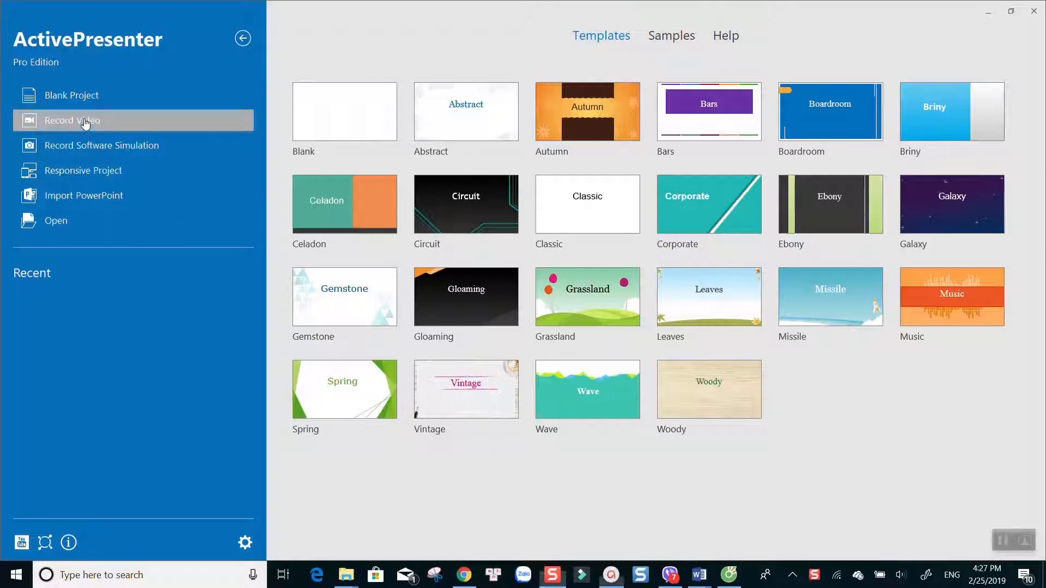
mouse_move(84, 119)
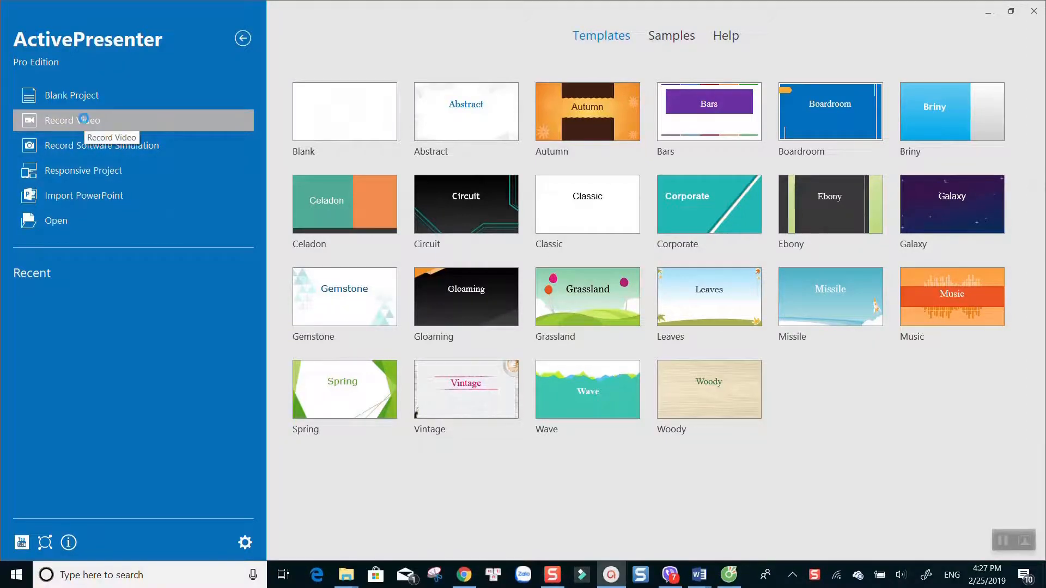
left_click(72, 120)
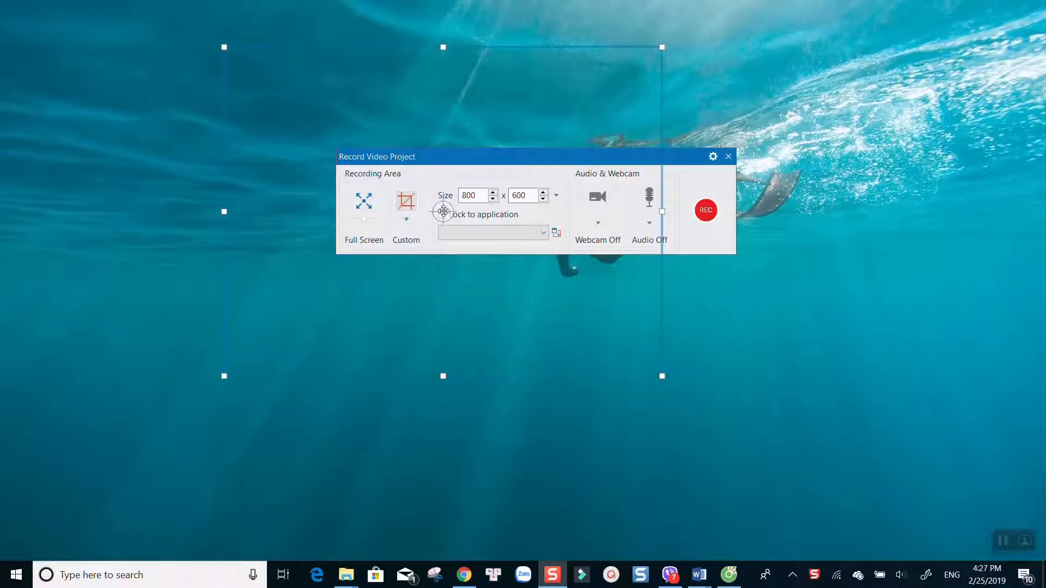
left_click(443, 214)
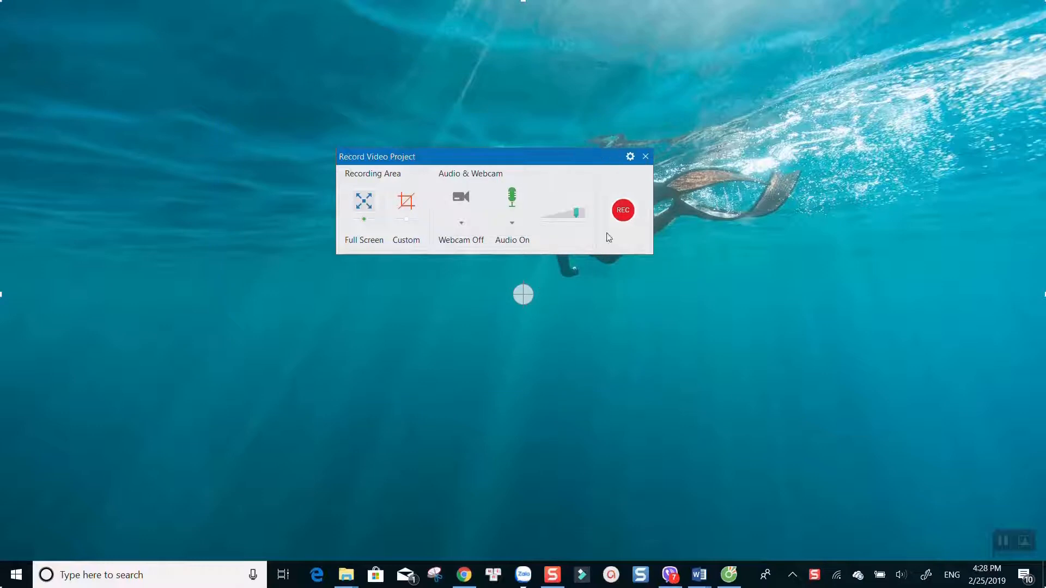
left_click(622, 210)
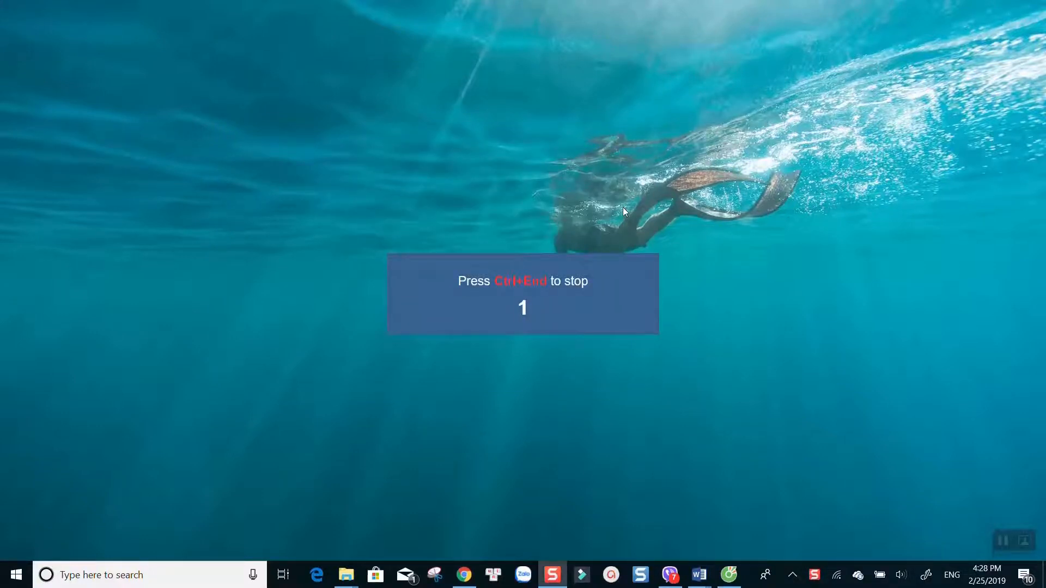
key("ctrl+end")
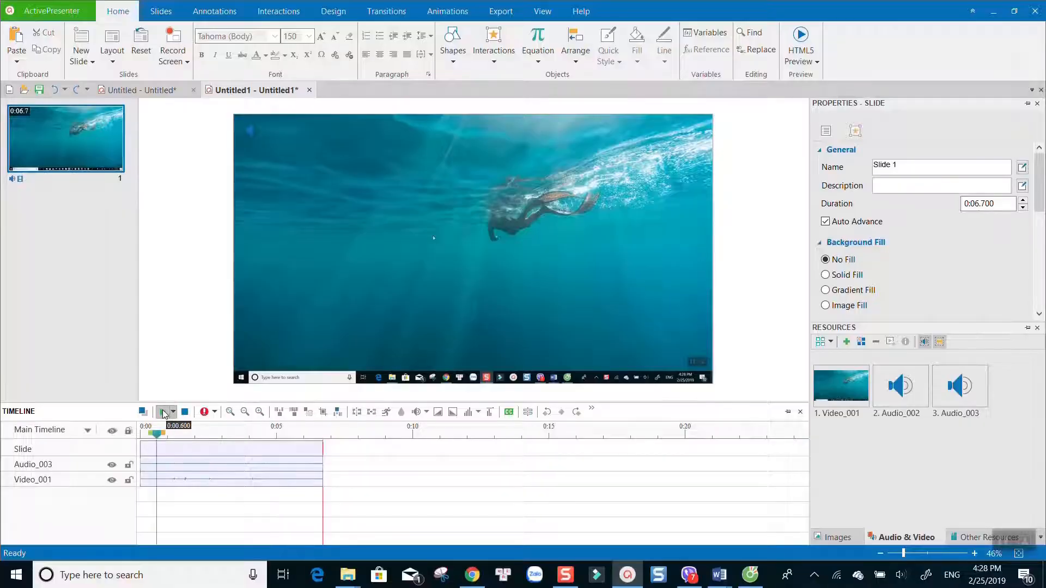
- Play the captured clip in the timeline briefly, then pause it
left_click(154, 412)
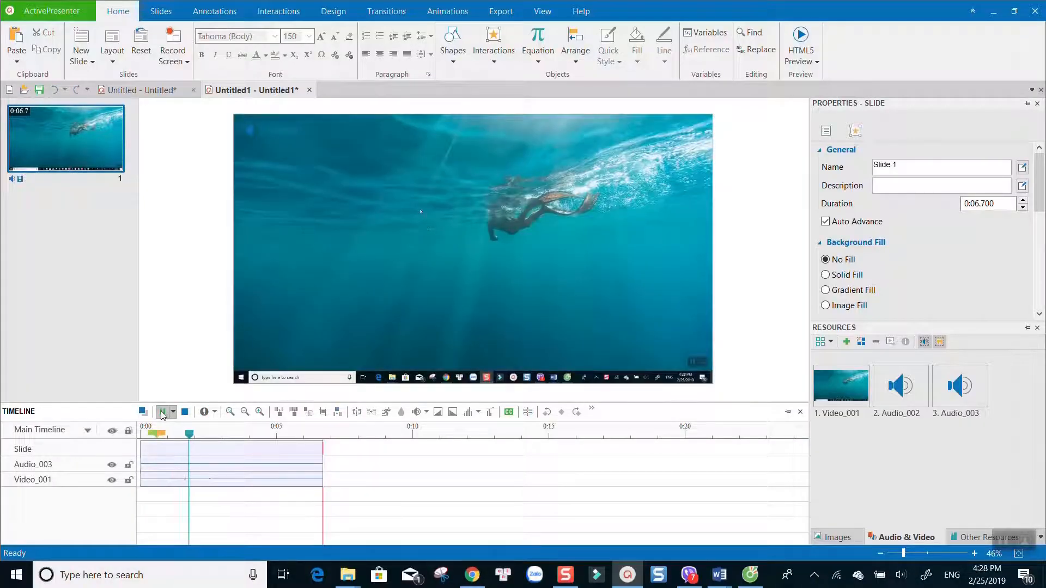
left_click(160, 412)
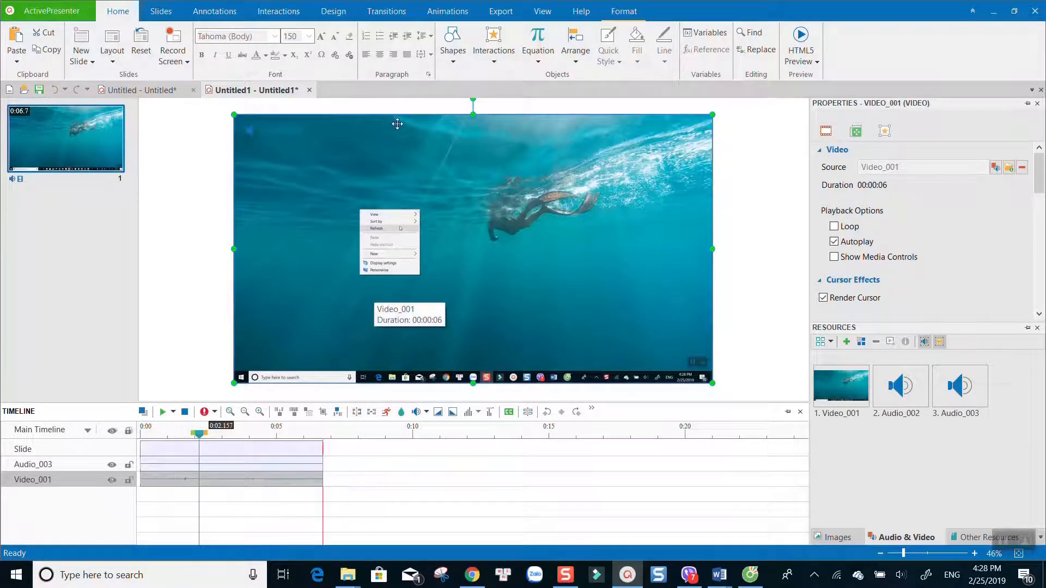
mouse_move(247, 212)
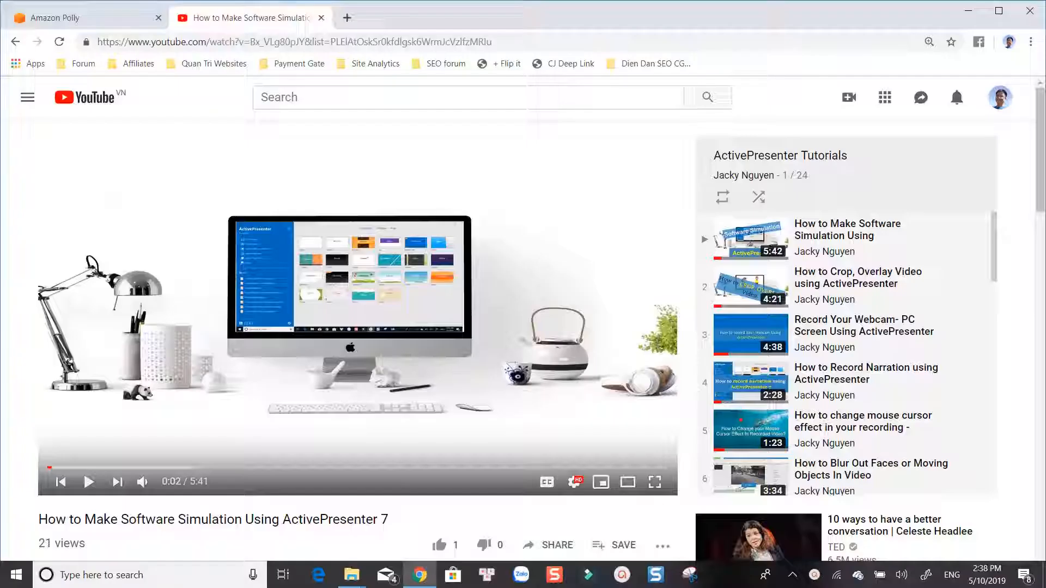
scroll("down", 3)
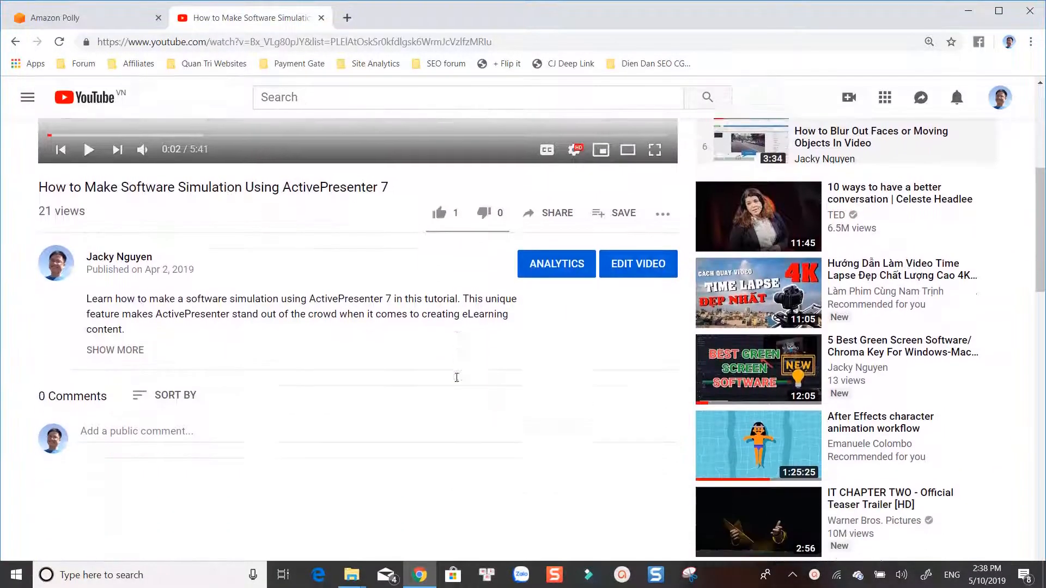
left_click(114, 349)
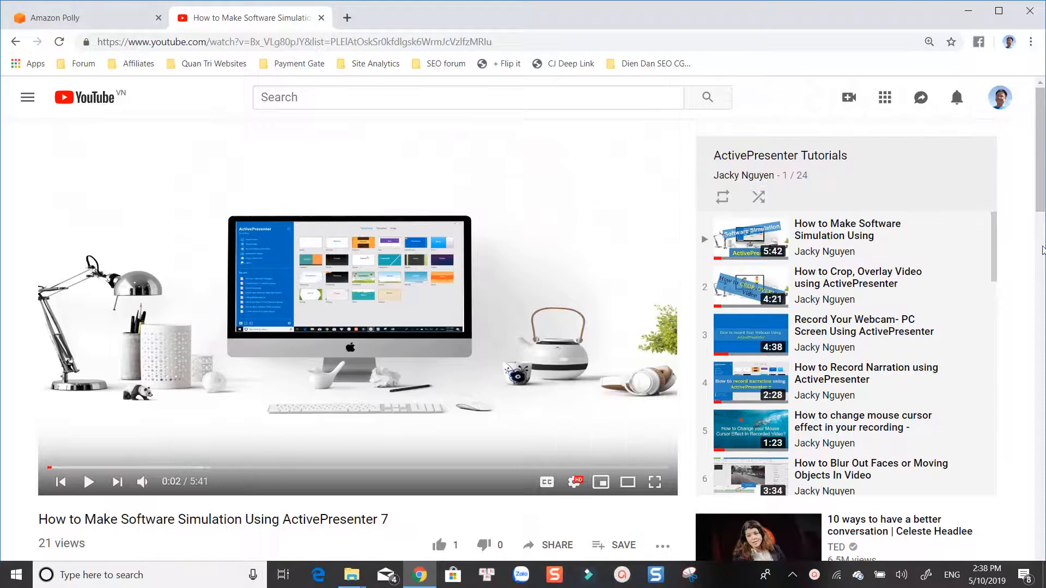
scroll("down", 3)
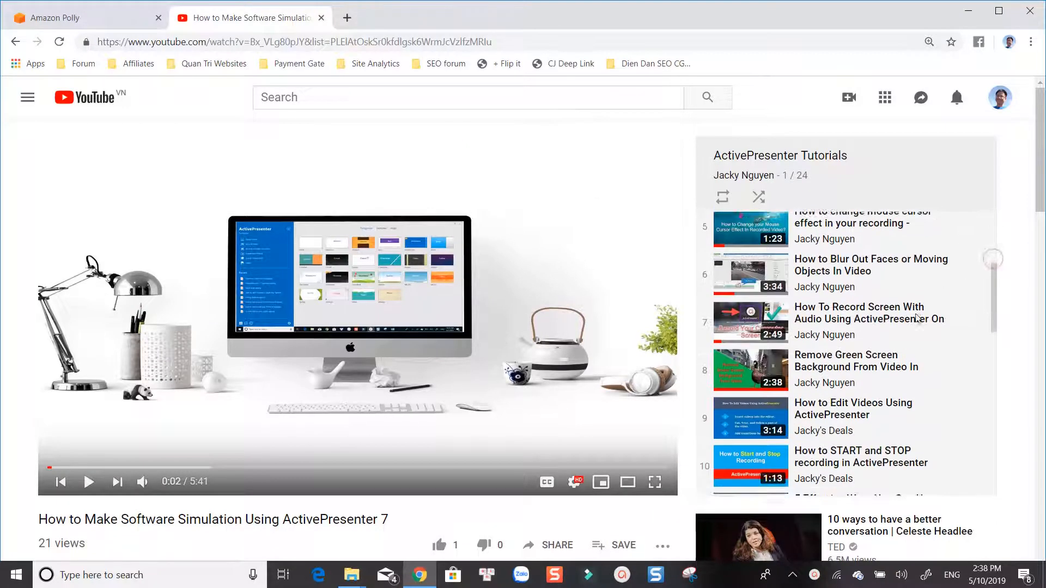
left_click(396, 18)
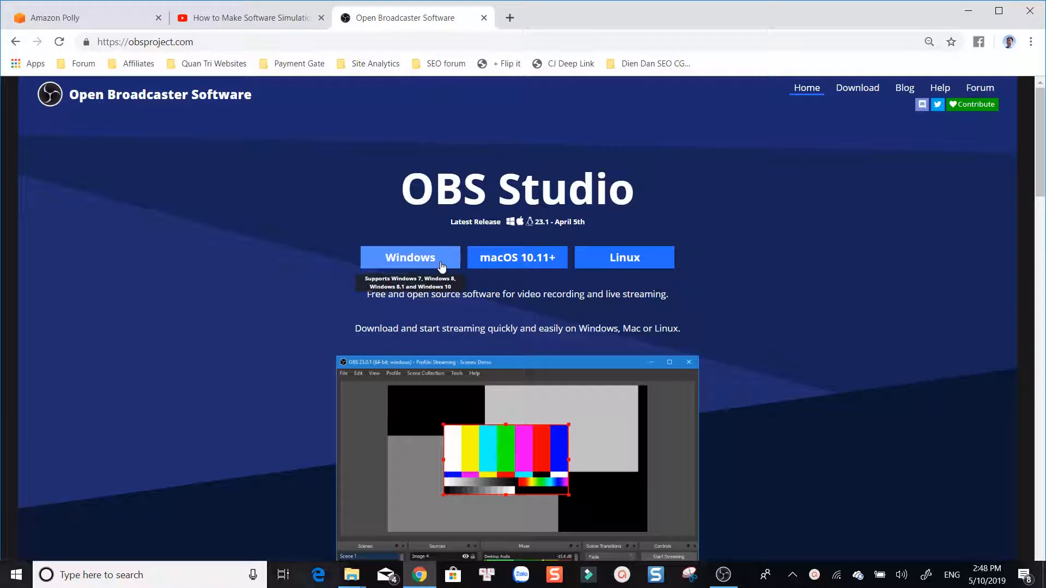
mouse_move(624, 257)
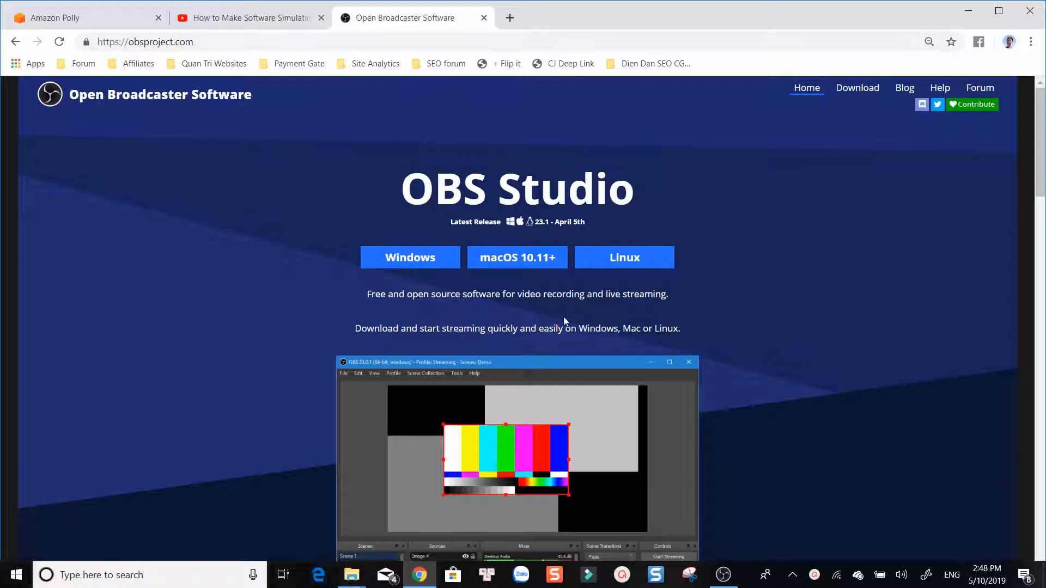
scroll("down", 3)
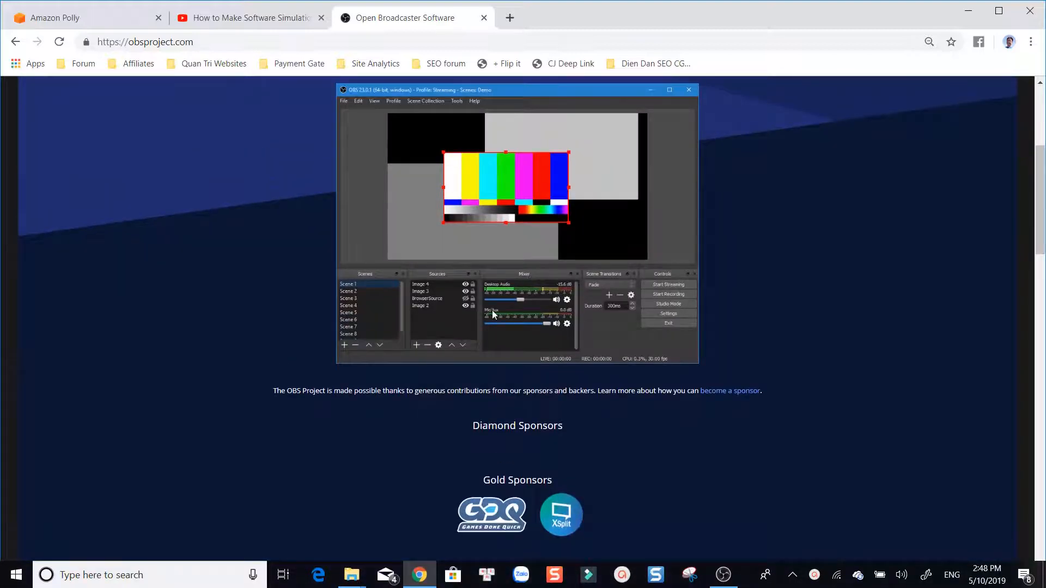
scroll("down", 3)
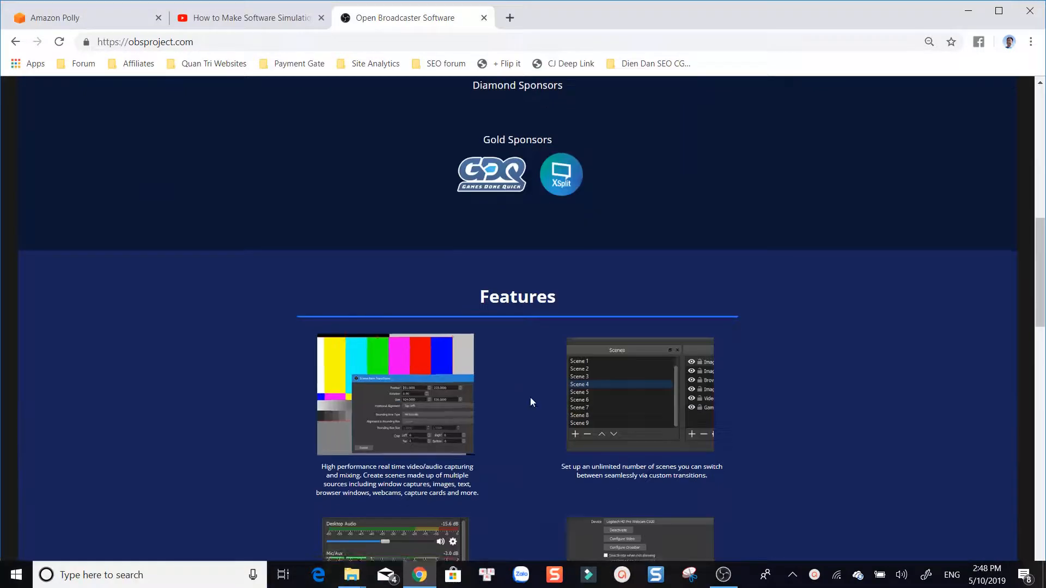
scroll("down", 3)
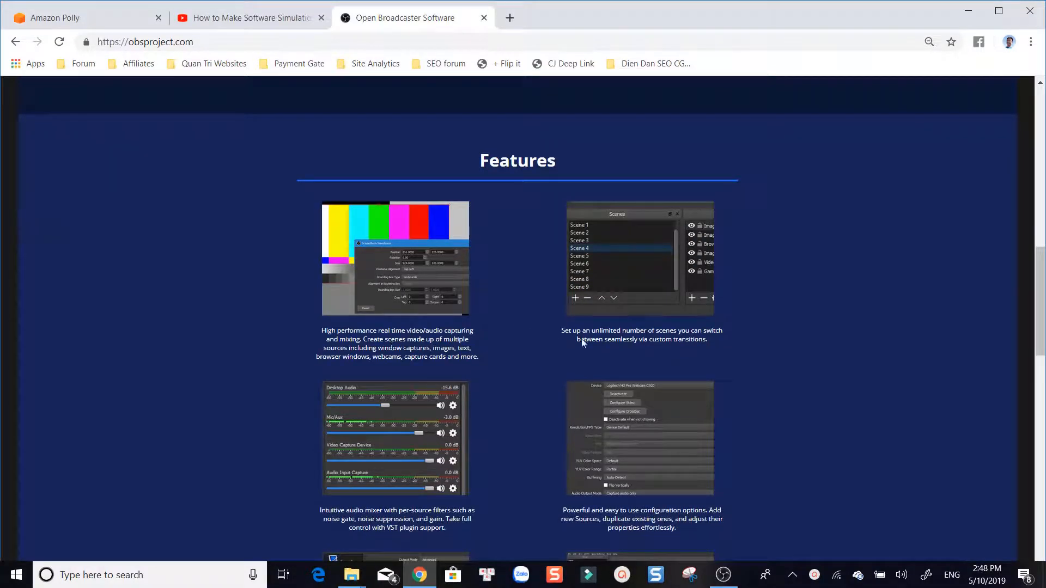
mouse_move(627, 359)
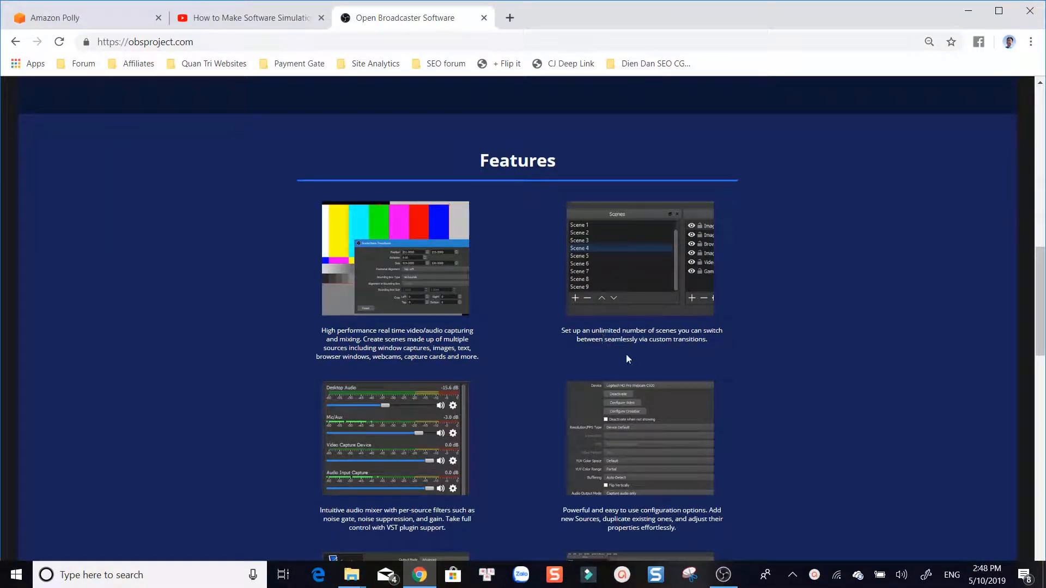
scroll("down", 3)
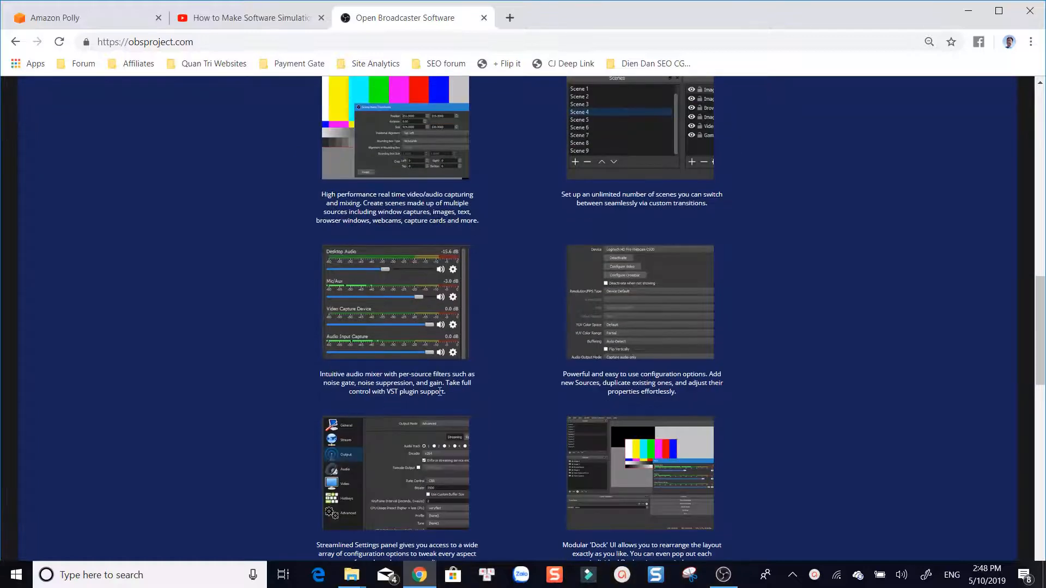
scroll("down", 3)
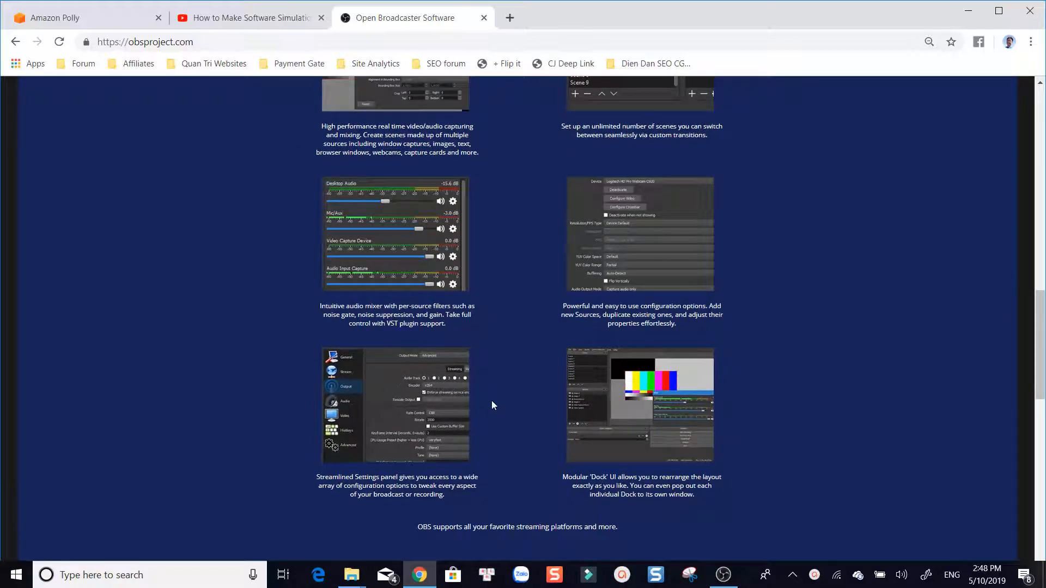
scroll("down", 3)
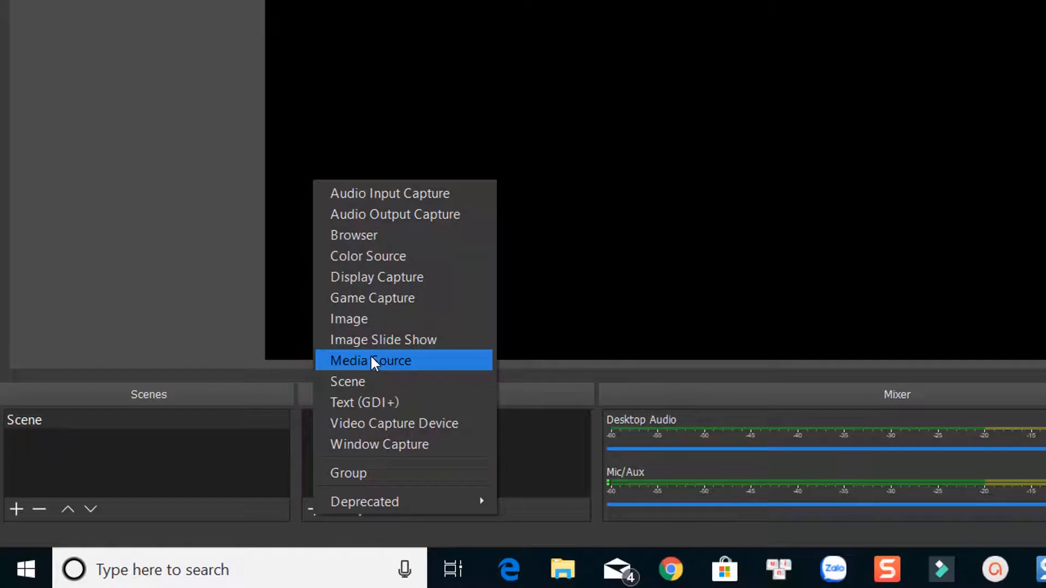
mouse_move(393, 298)
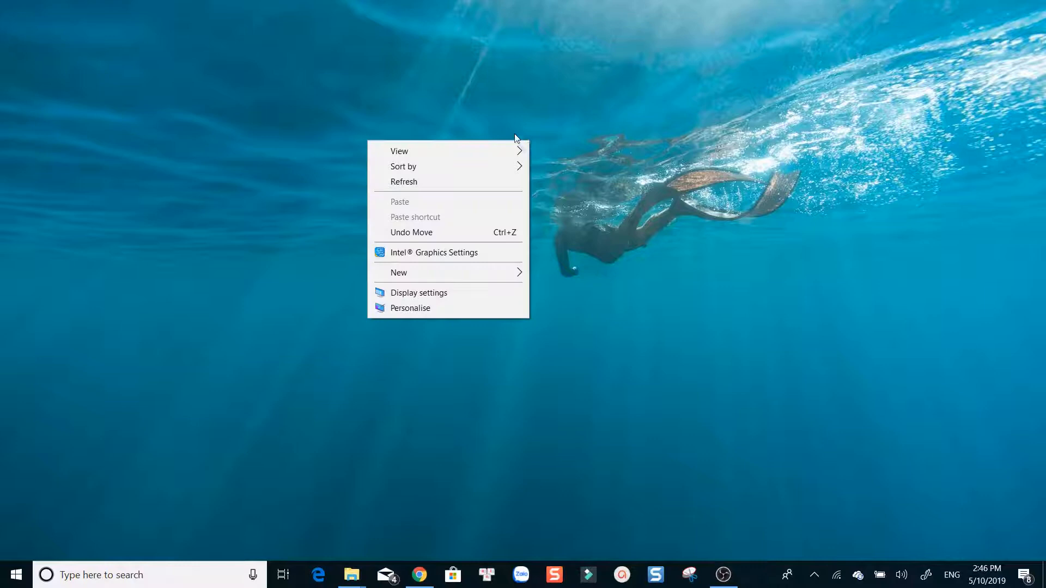
left_click(352, 210)
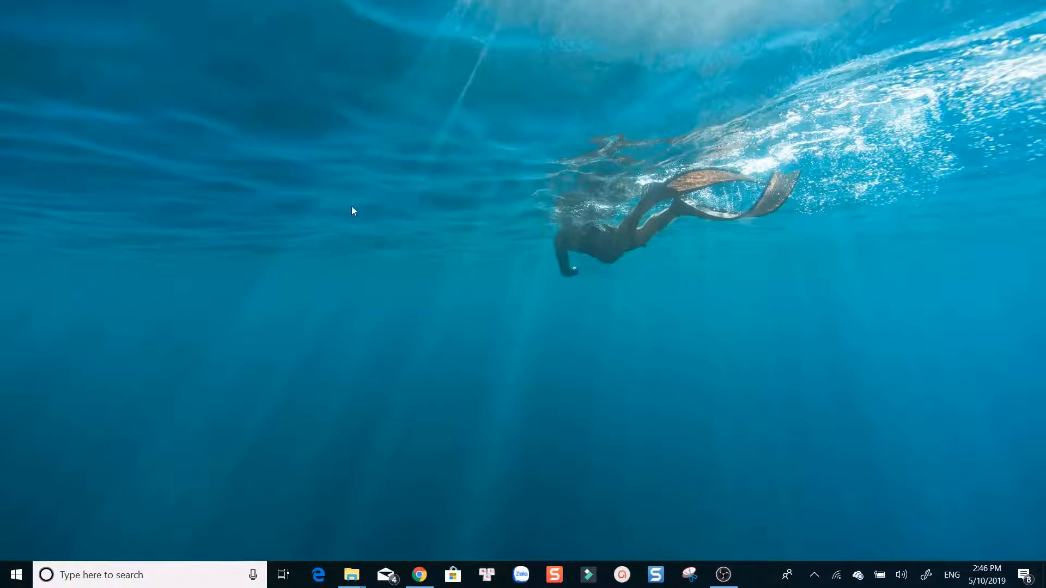
mouse_move(664, 372)
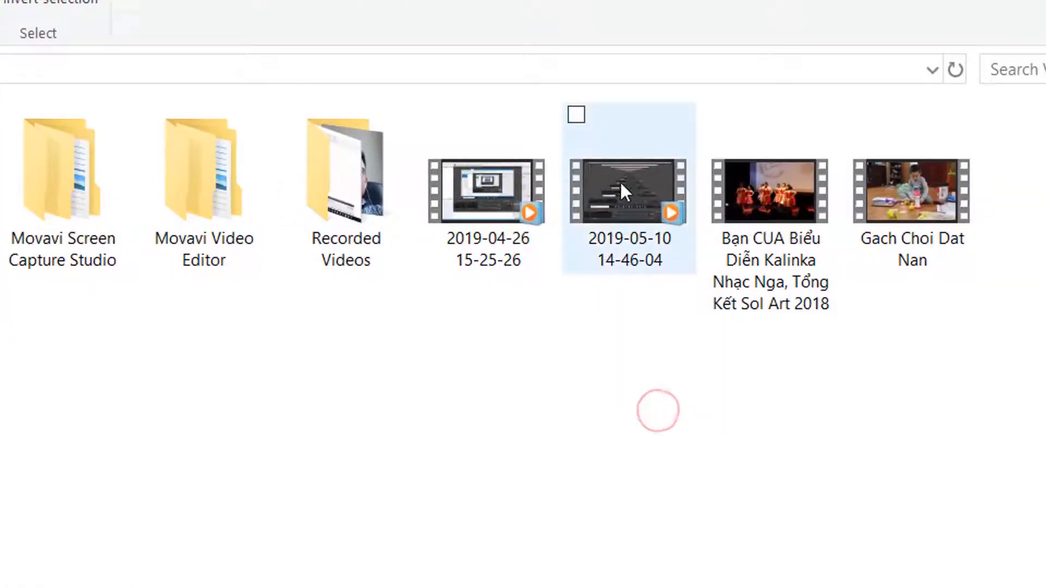
left_click(575, 114)
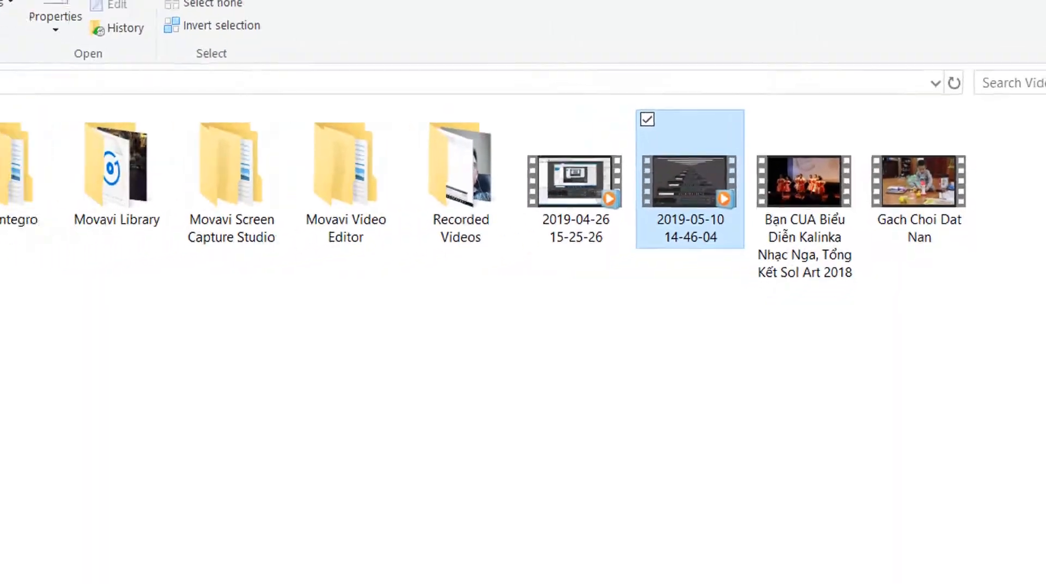
double_click(688, 179)
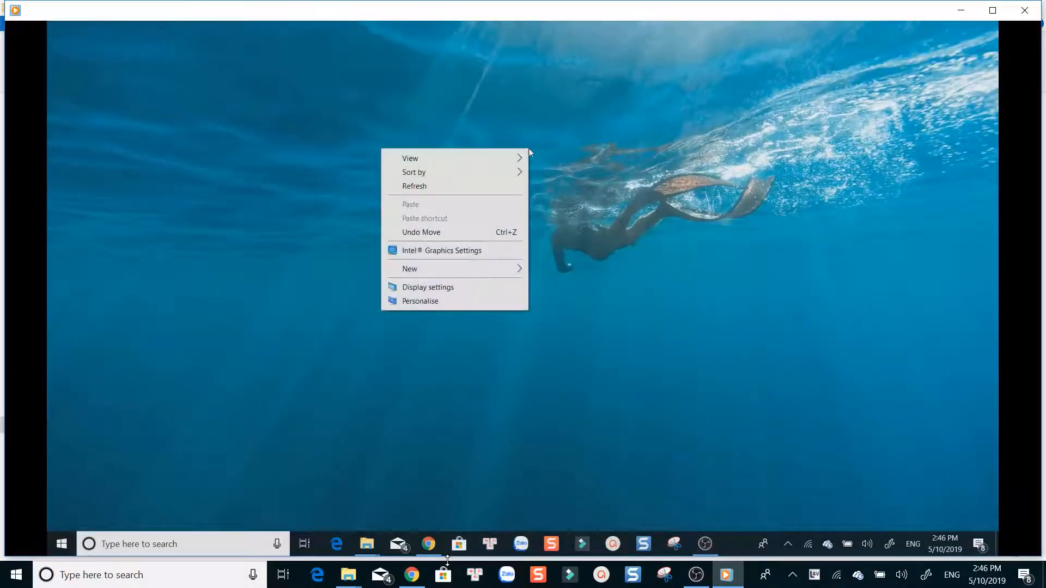
- Watch the recorded desktop video playing in Windows Media Player
left_click(367, 213)
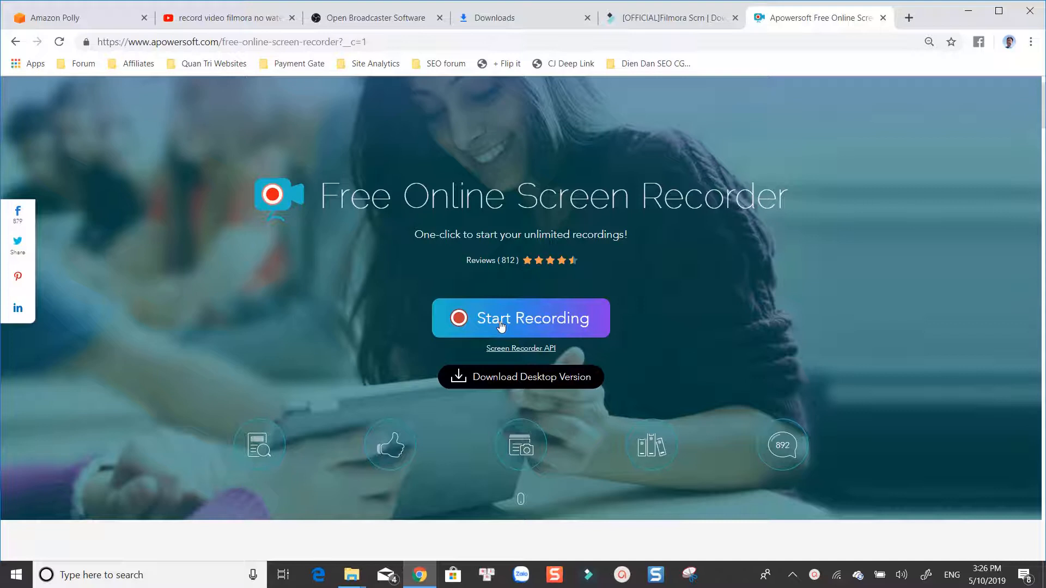
- Start Recording on Apowersoft's page so Chrome asks to open the Online Launcher
left_click(521, 318)
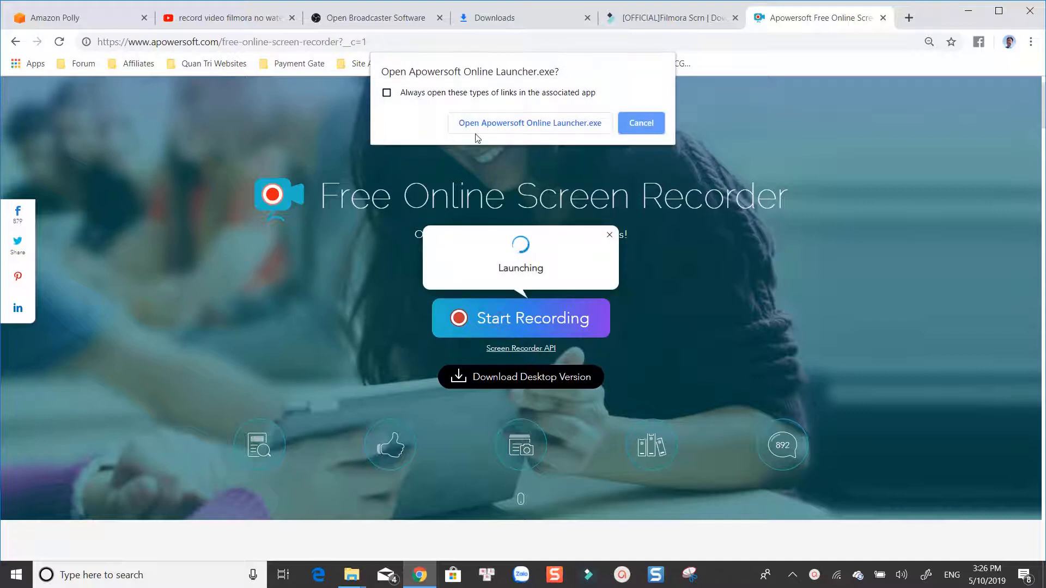